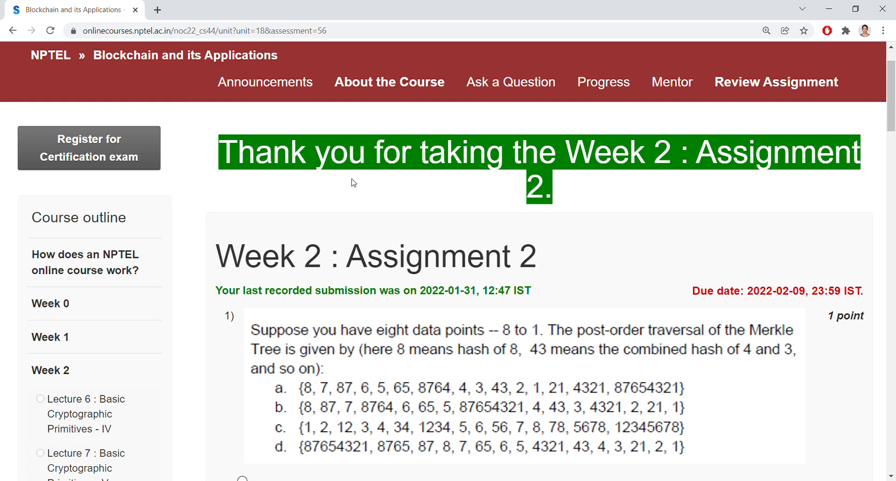
mouse_move(365, 375)
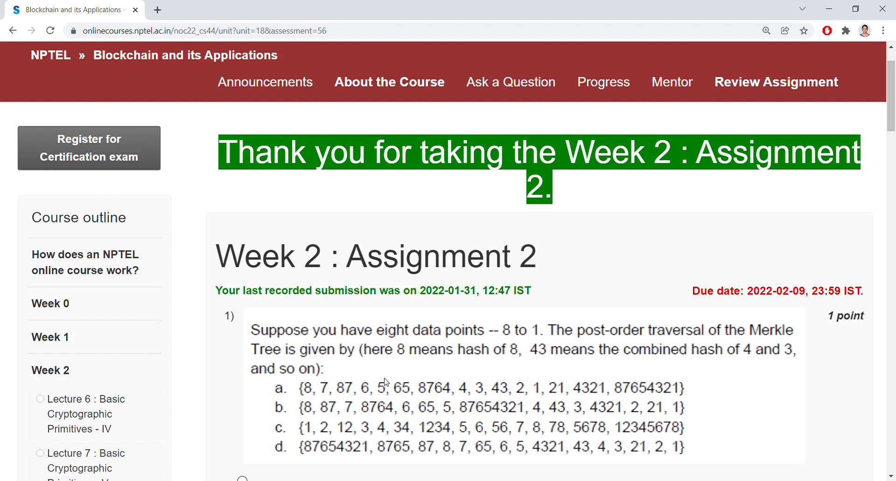
Step: Scroll to question 1, showing answer d recorded for the Merkle tree post-order traversal
scroll("down", 3)
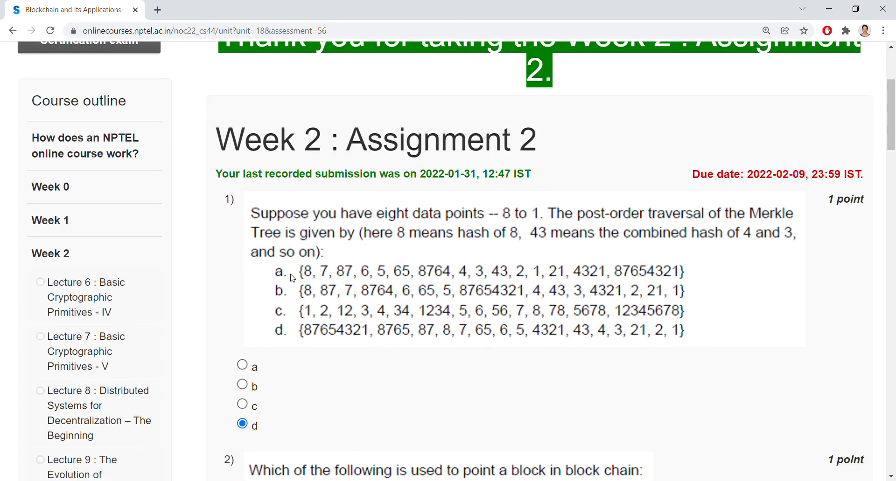
mouse_move(482, 228)
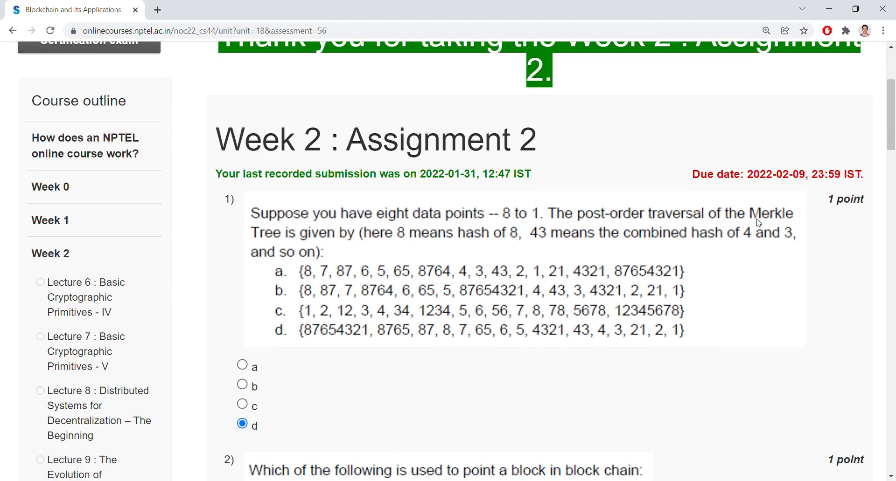
mouse_move(323, 268)
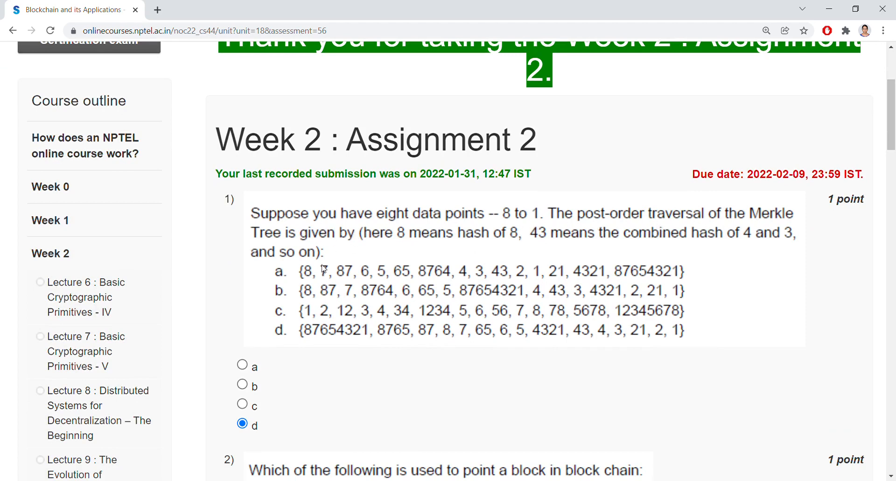
mouse_move(366, 379)
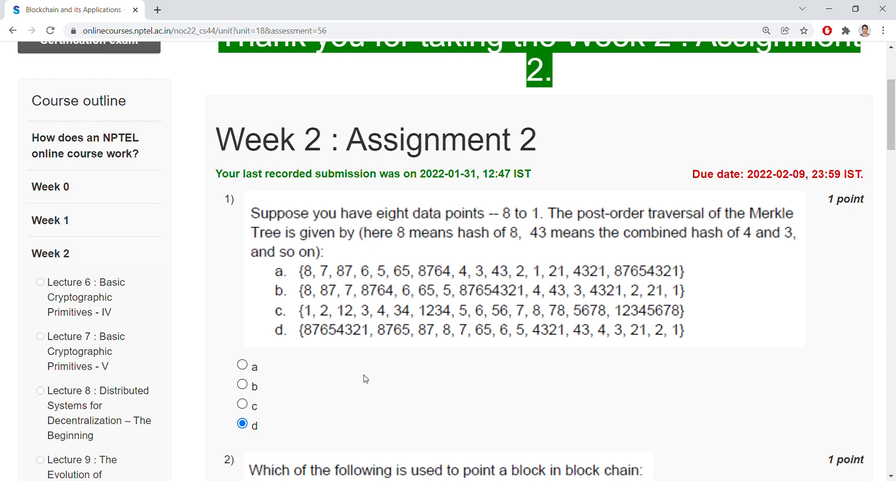
Step: Scroll through questions 2 and 3, confirming option a (Hash Pointer, private-key encryption) for each
scroll("down", 3)
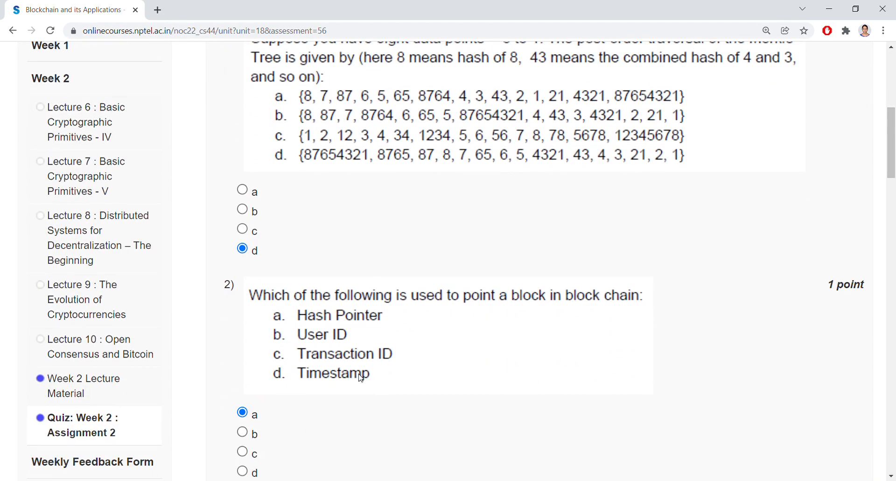
mouse_move(415, 310)
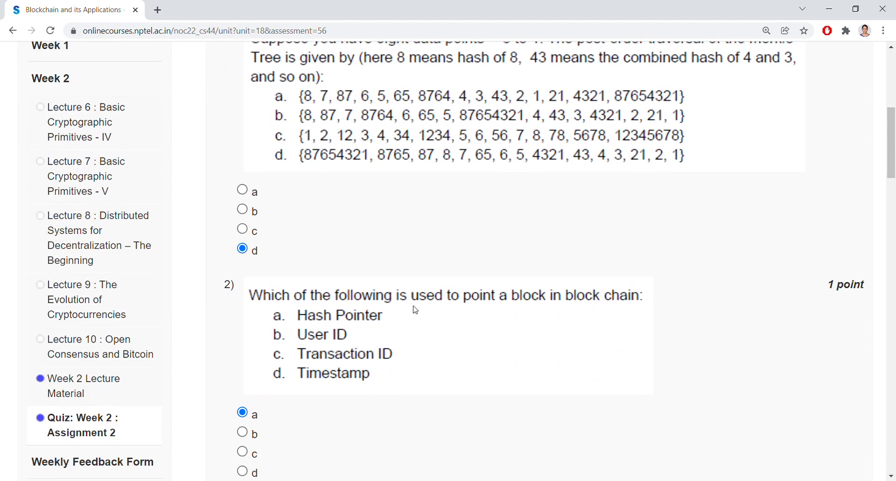
mouse_move(607, 313)
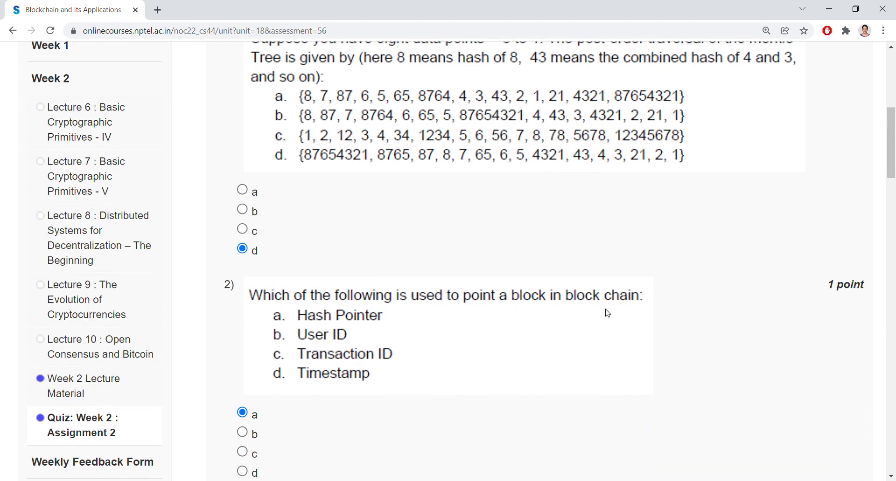
scroll("down", 3)
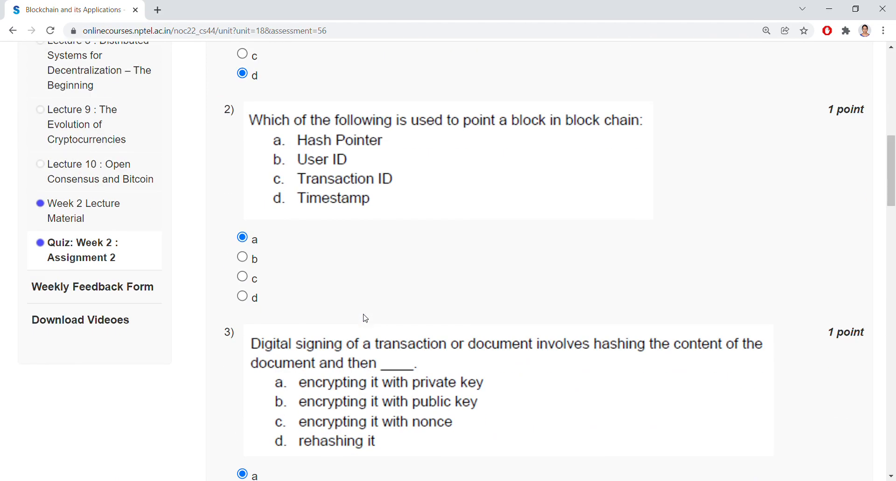
scroll("down", 3)
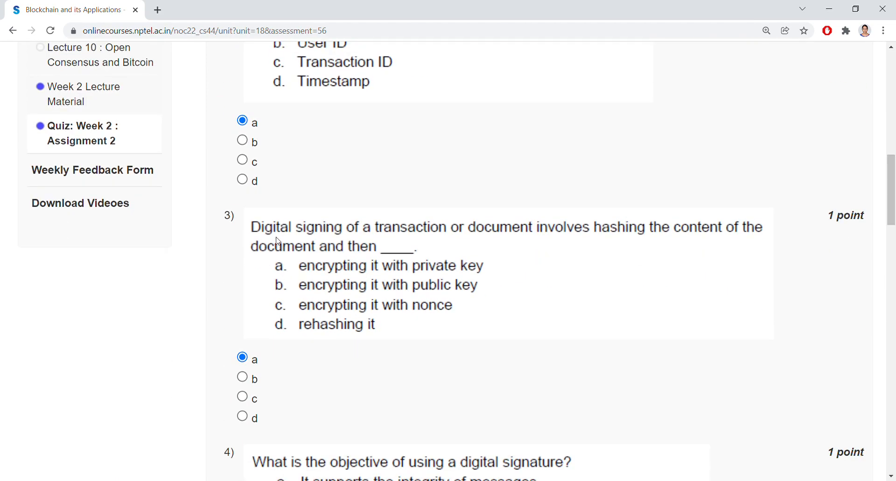
mouse_move(588, 242)
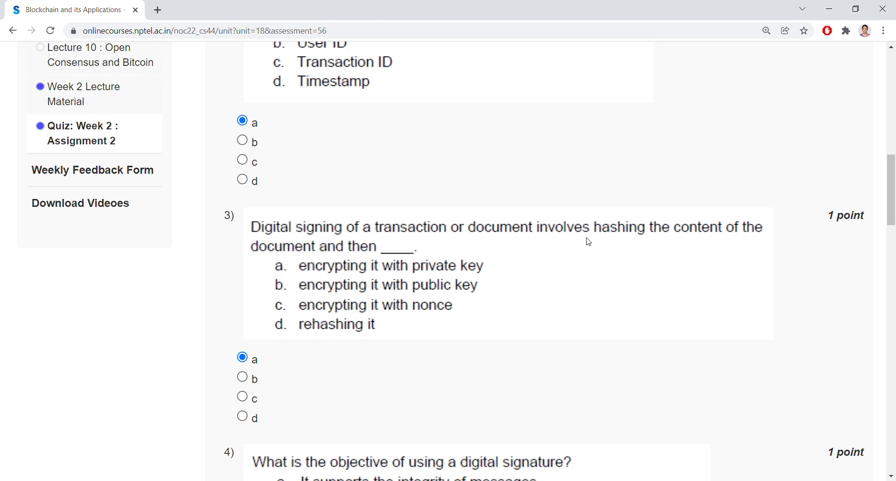
mouse_move(668, 245)
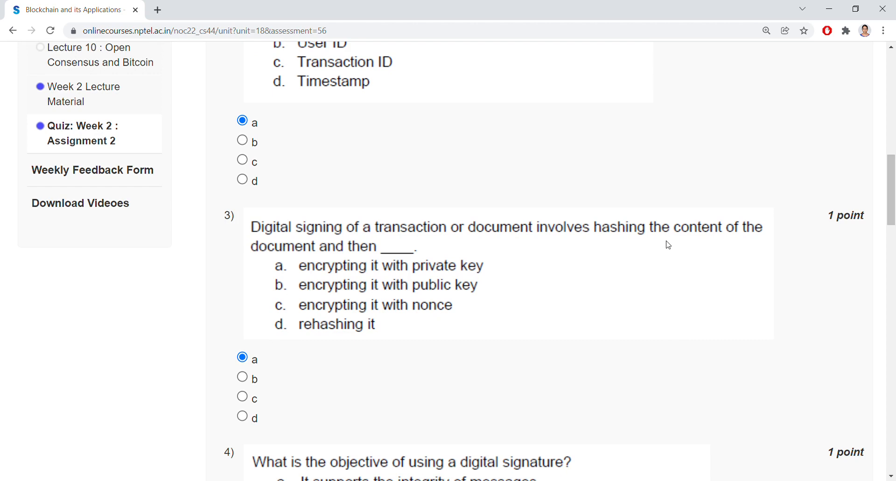
mouse_move(660, 279)
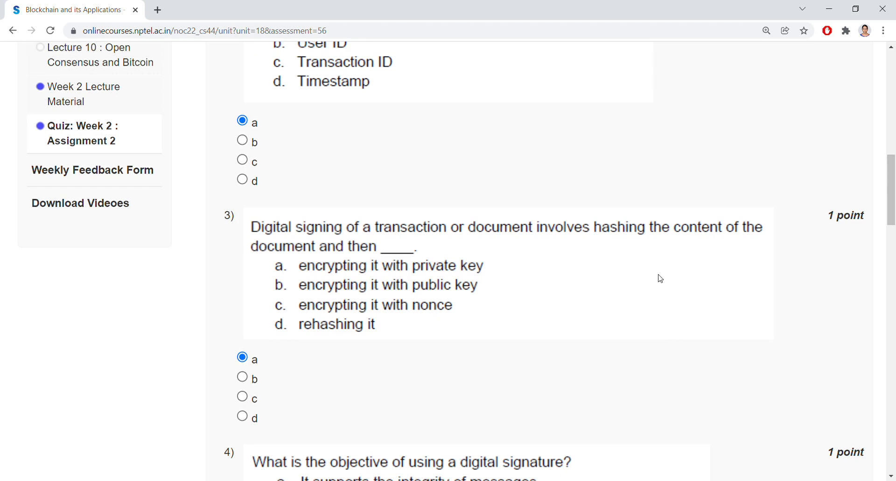
scroll("down", 3)
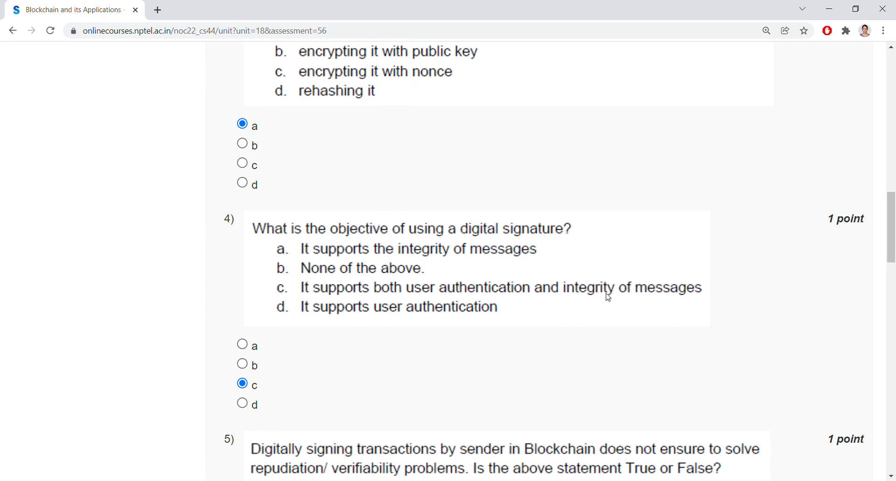
mouse_move(541, 281)
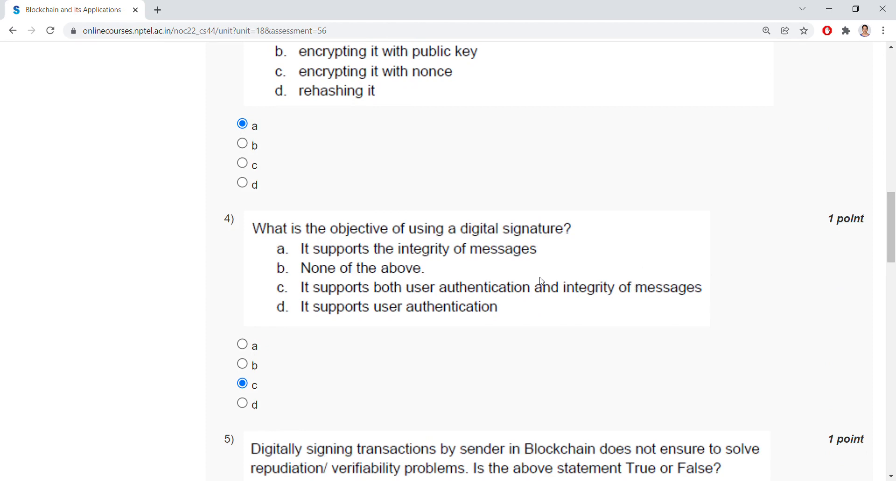
mouse_move(421, 299)
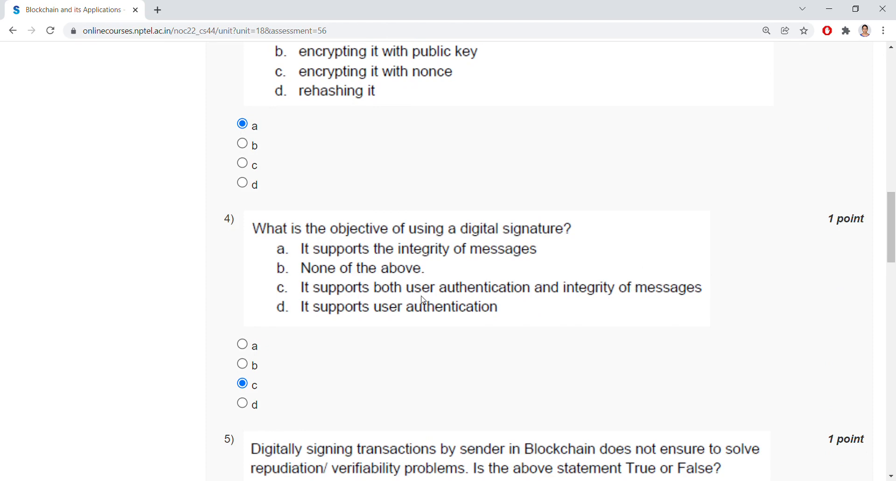
mouse_move(638, 304)
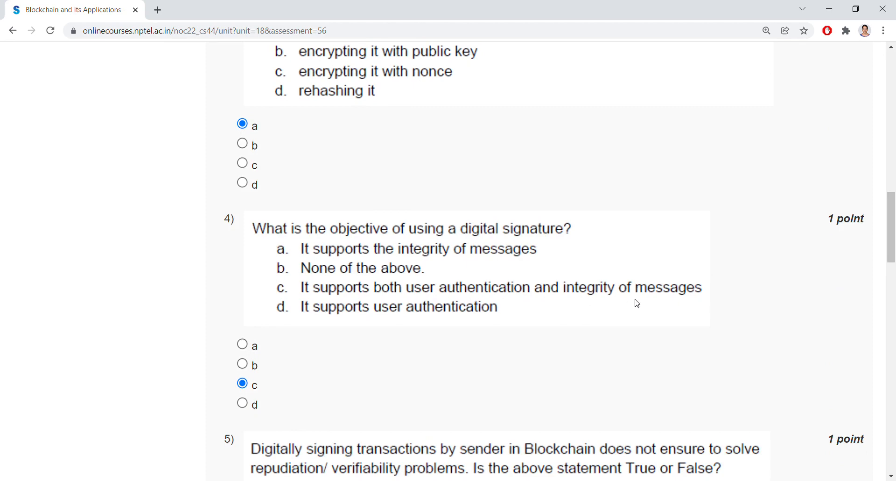
scroll("down", 3)
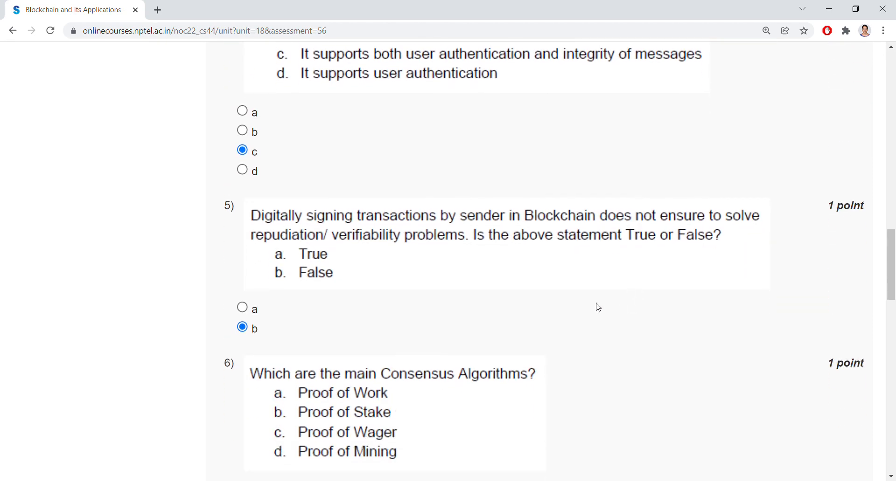
mouse_move(462, 234)
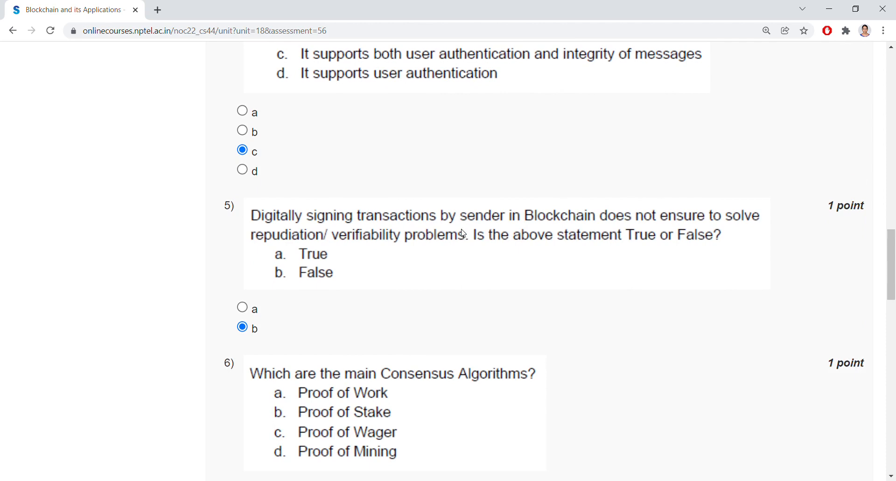
mouse_move(739, 228)
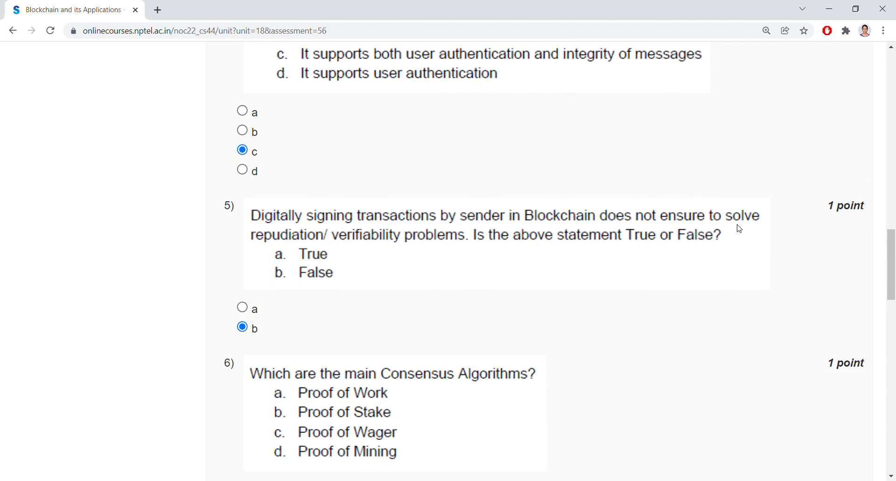
mouse_move(352, 246)
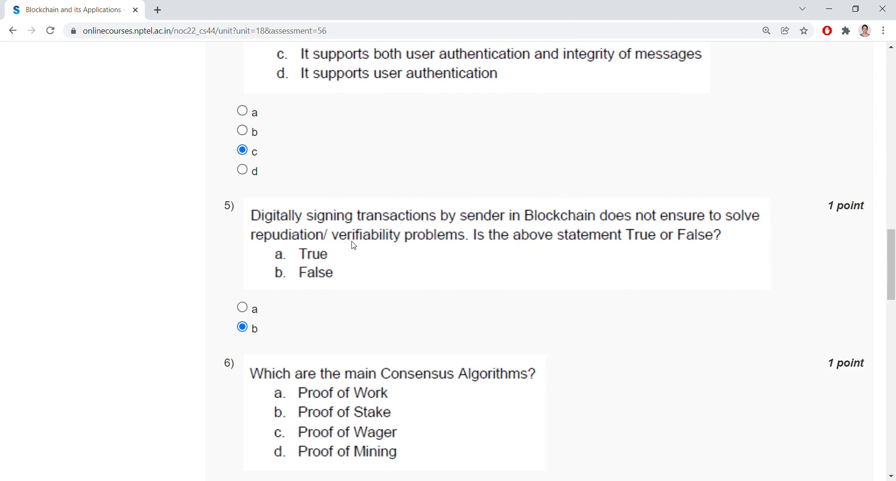
mouse_move(627, 249)
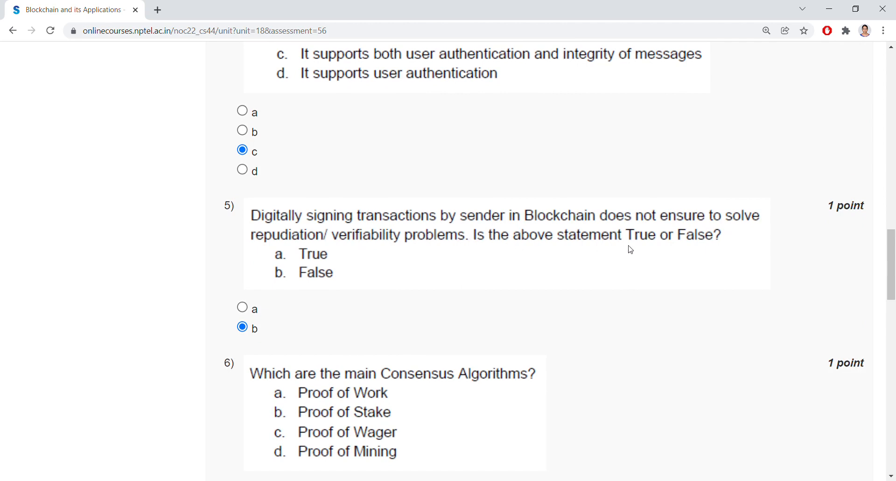
mouse_move(390, 257)
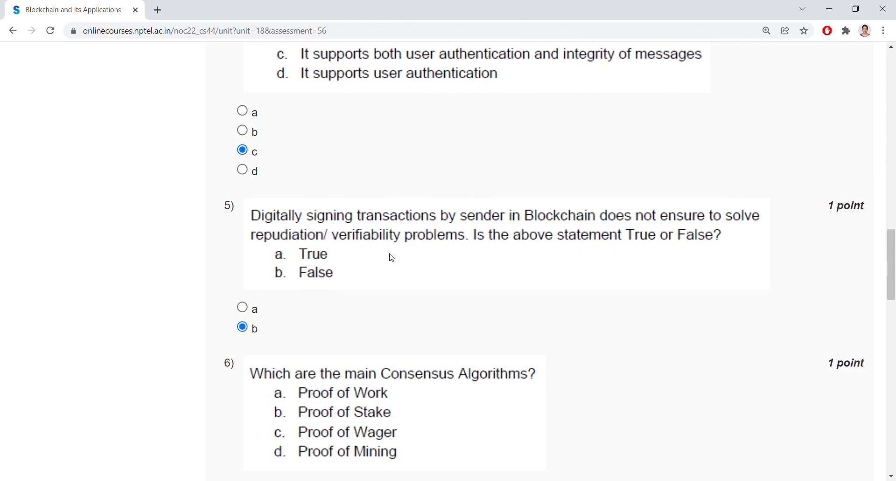
mouse_move(360, 327)
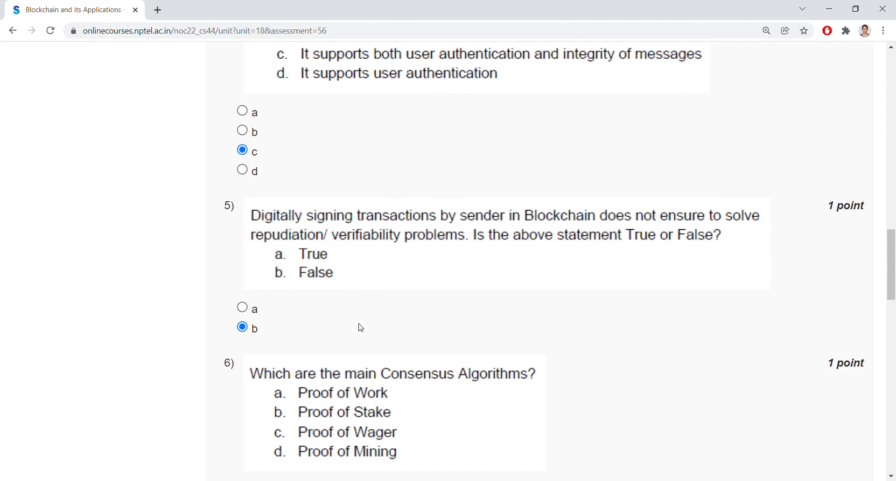
scroll("down", 3)
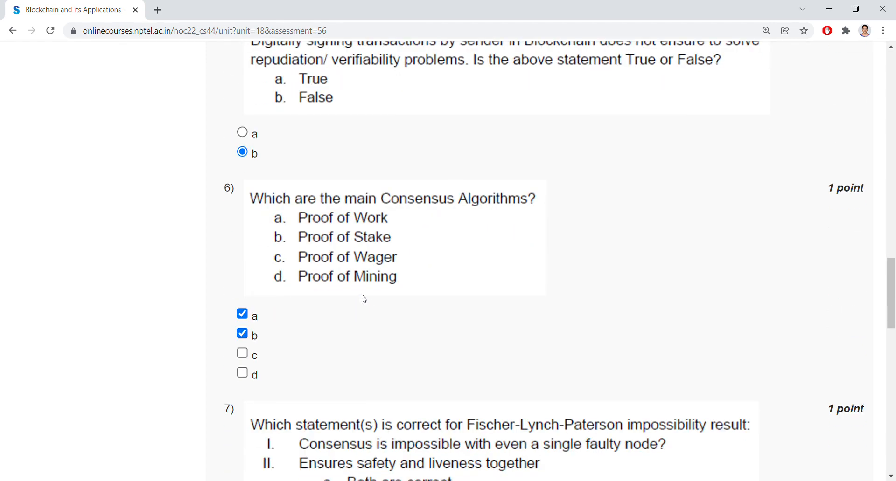
mouse_move(447, 215)
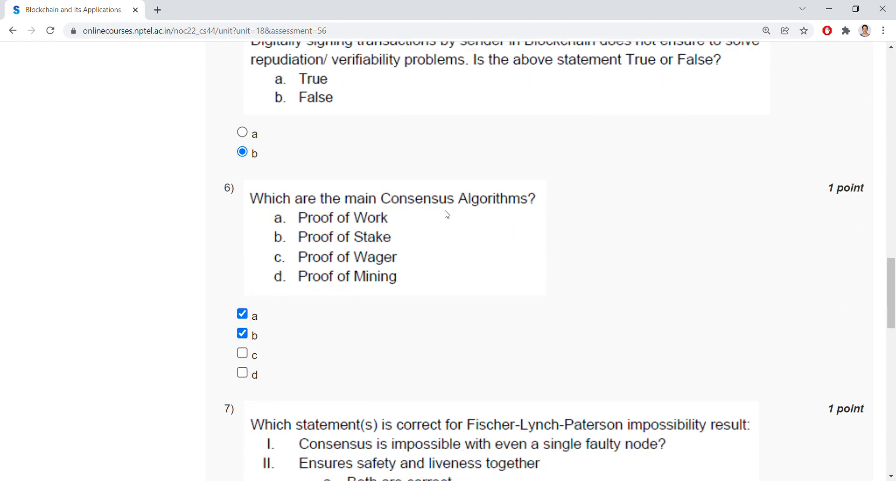
mouse_move(384, 253)
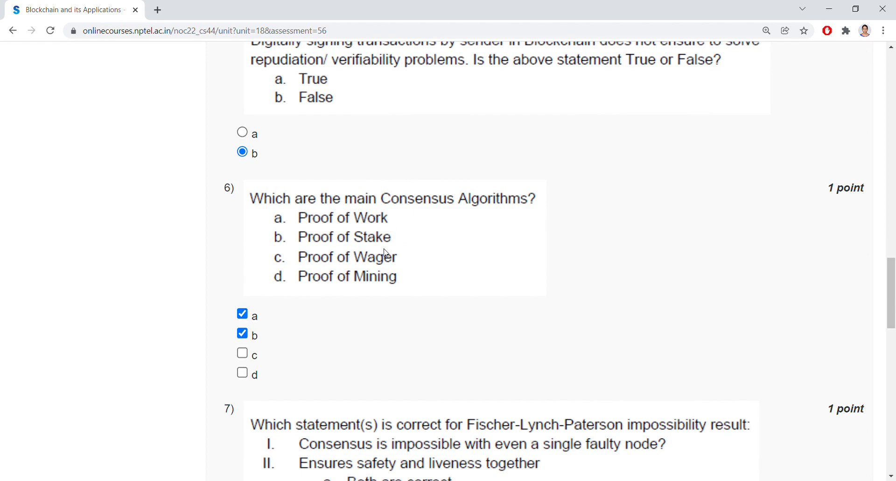
scroll("down", 3)
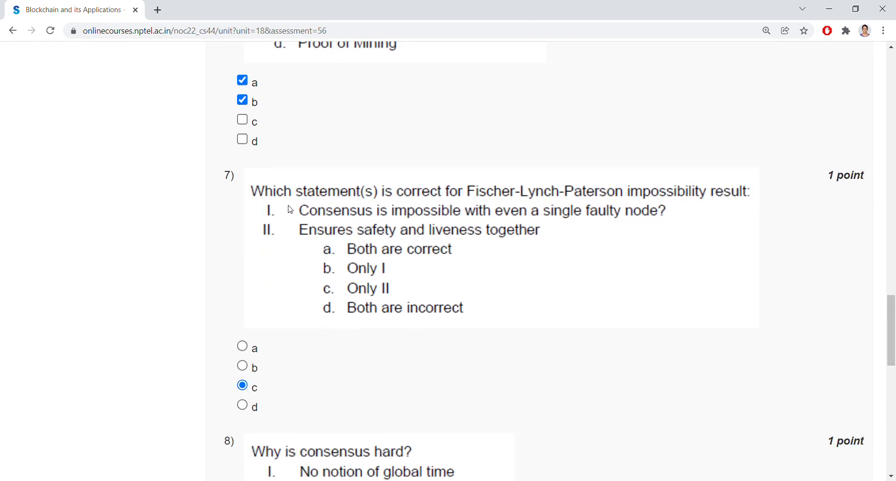
mouse_move(451, 208)
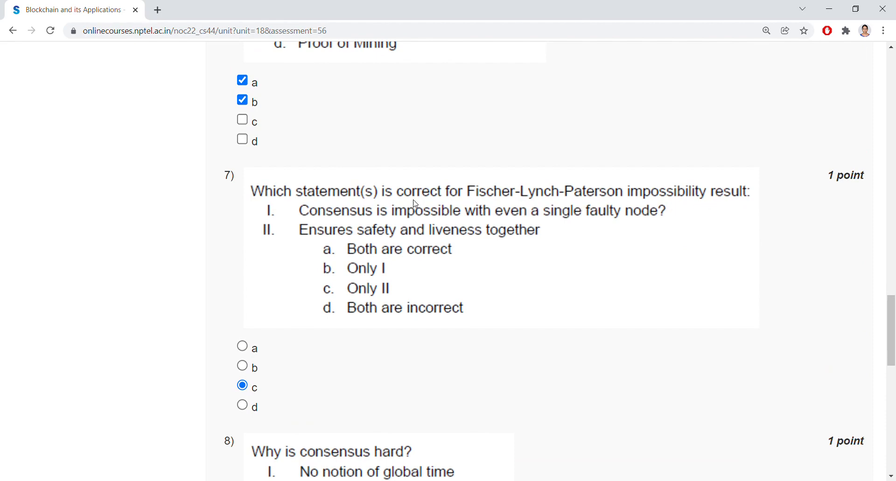
mouse_move(297, 225)
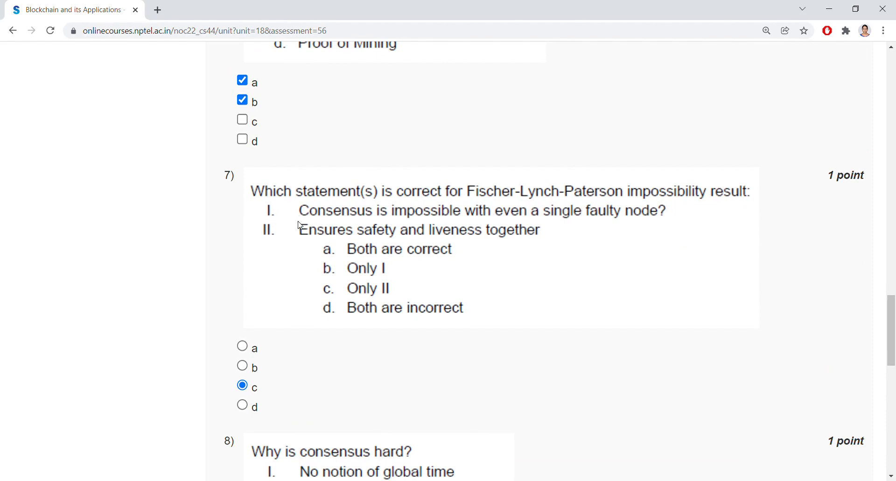
mouse_move(334, 221)
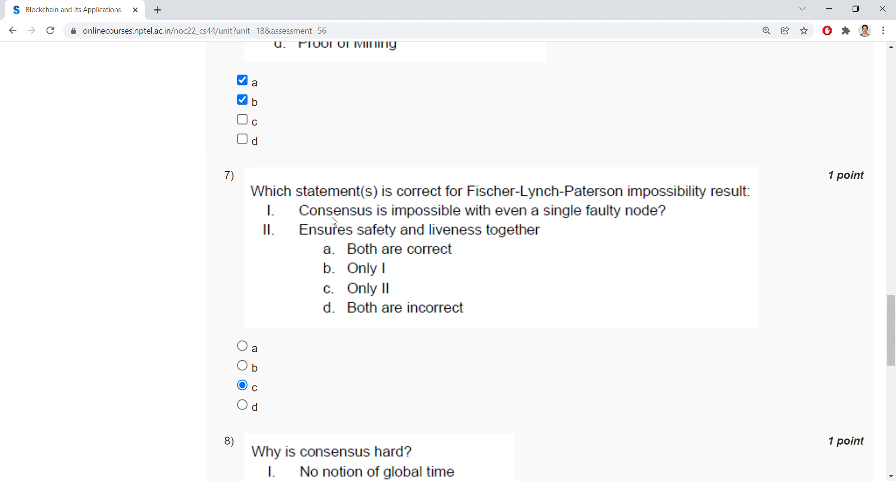
mouse_move(595, 221)
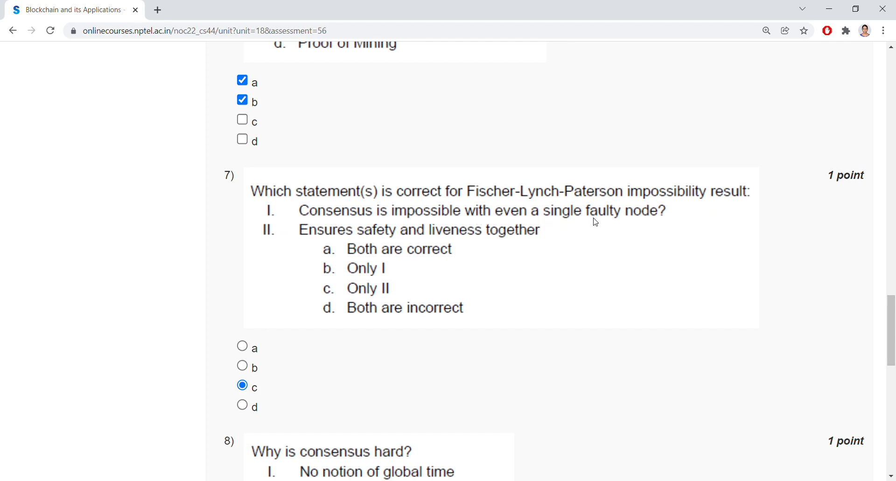
mouse_move(434, 239)
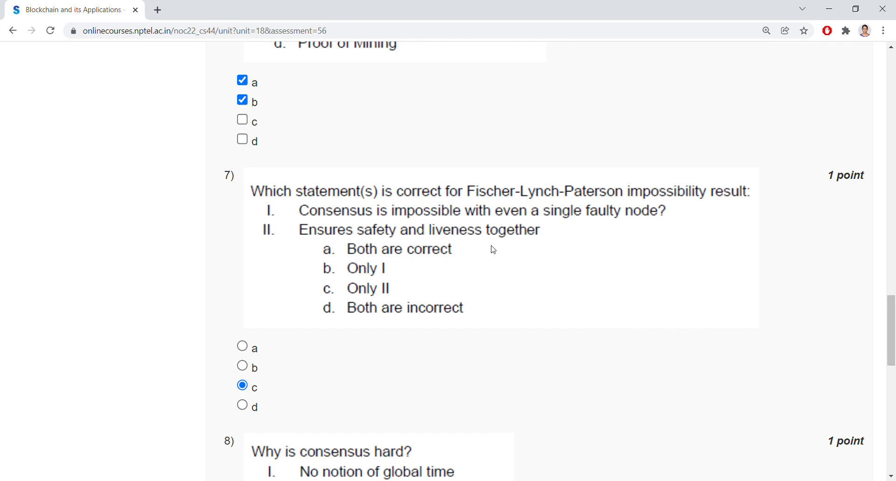
mouse_move(380, 293)
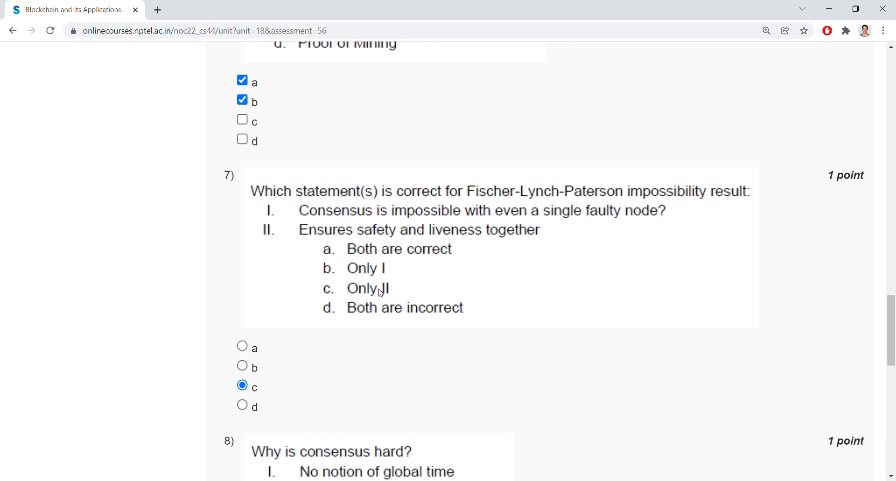
scroll("down", 3)
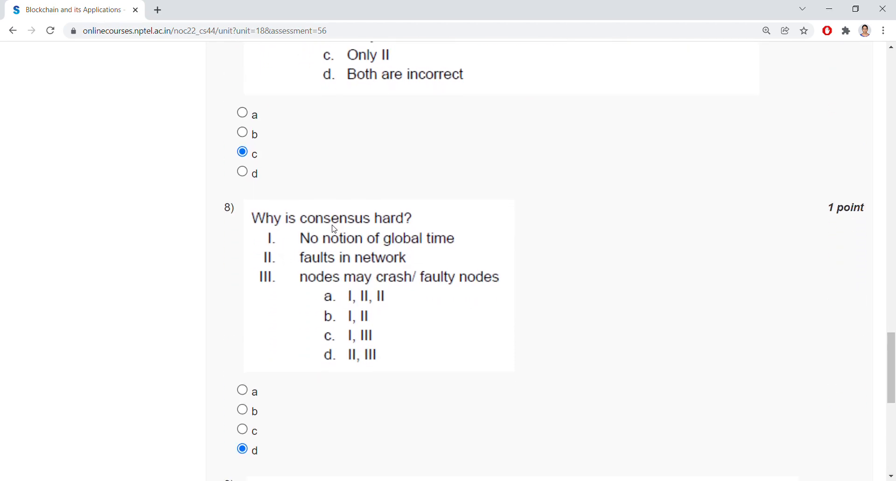
mouse_move(307, 250)
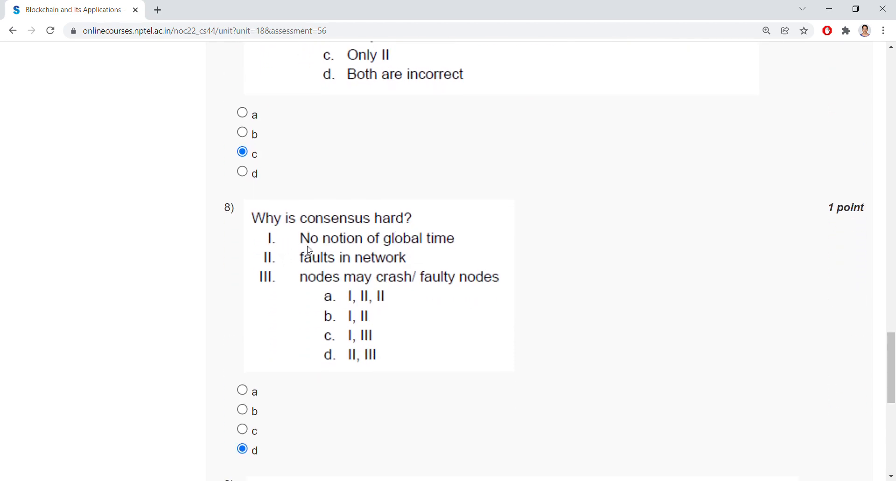
mouse_move(361, 264)
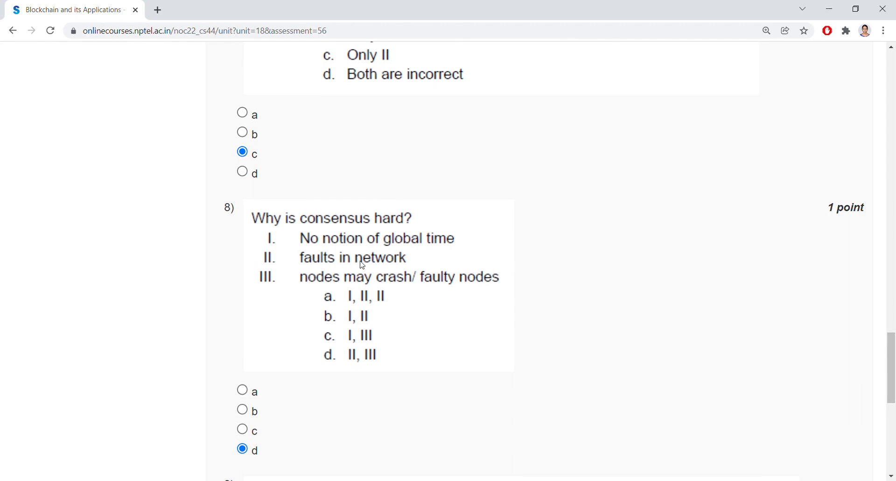
mouse_move(490, 290)
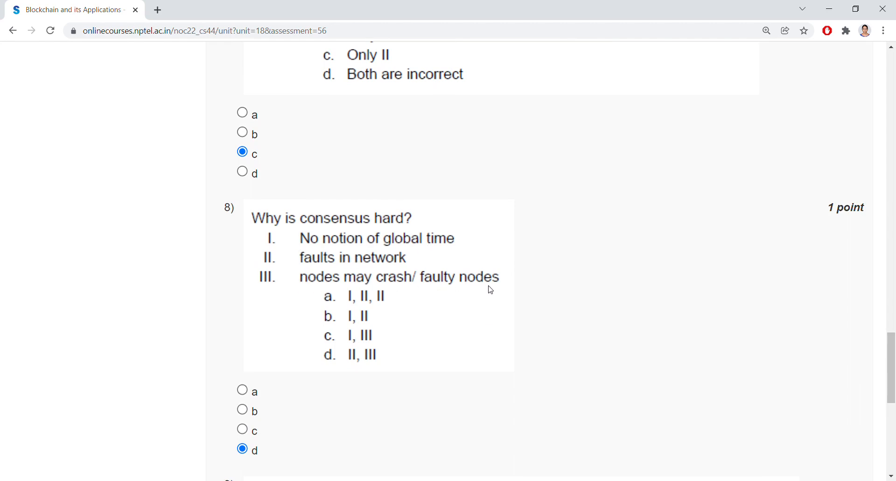
scroll("down", 3)
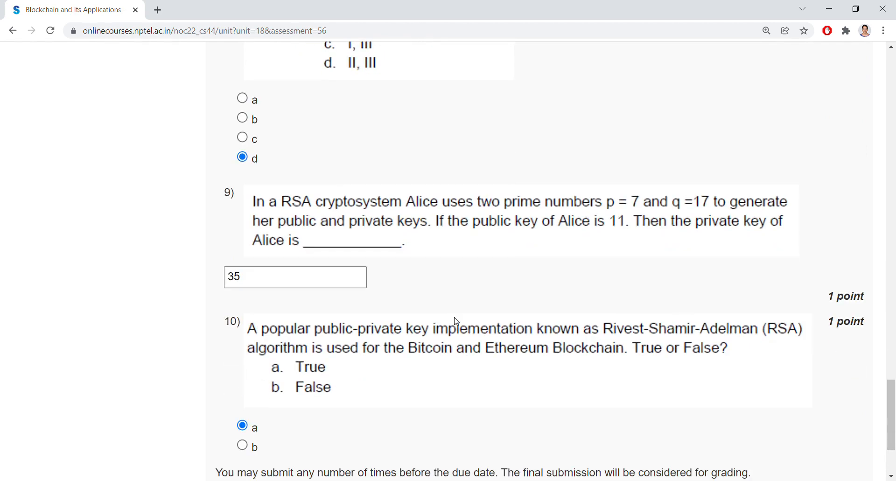
mouse_move(417, 218)
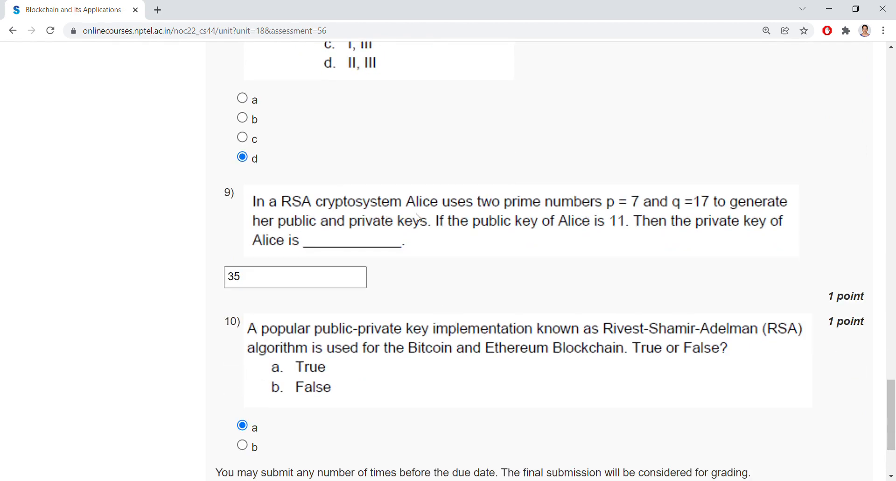
mouse_move(677, 215)
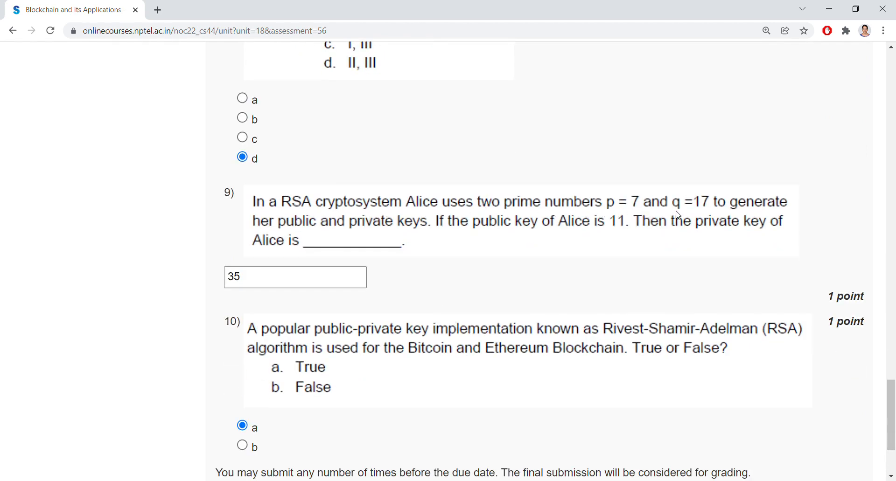
mouse_move(702, 219)
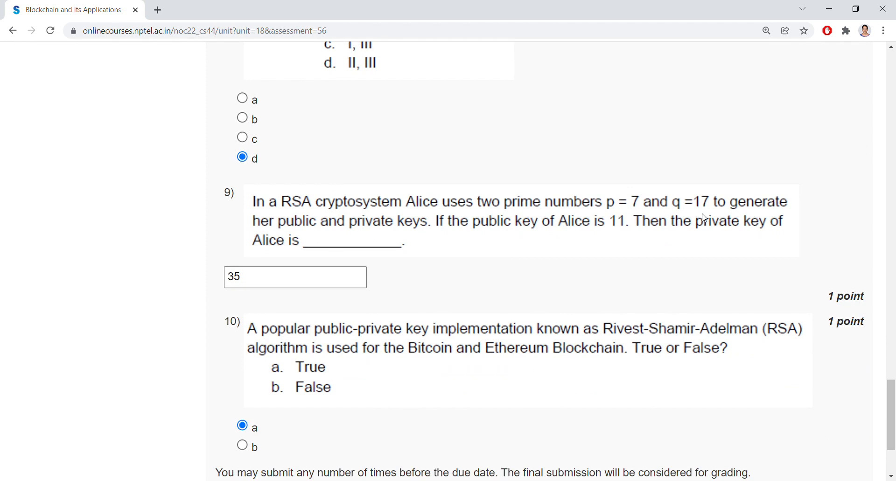
mouse_move(509, 243)
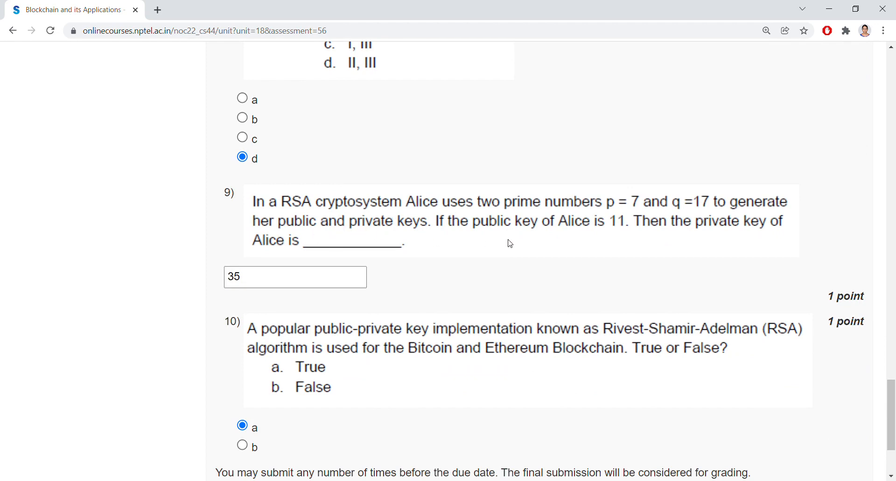
mouse_move(639, 241)
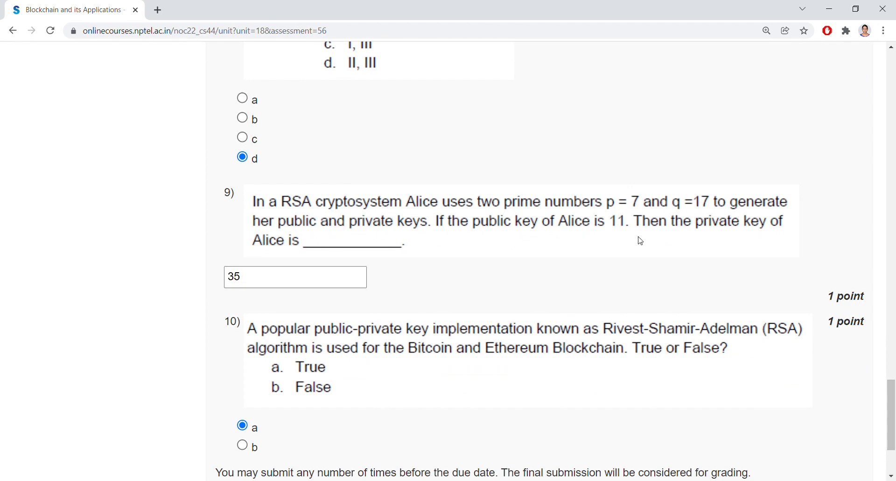
mouse_move(617, 213)
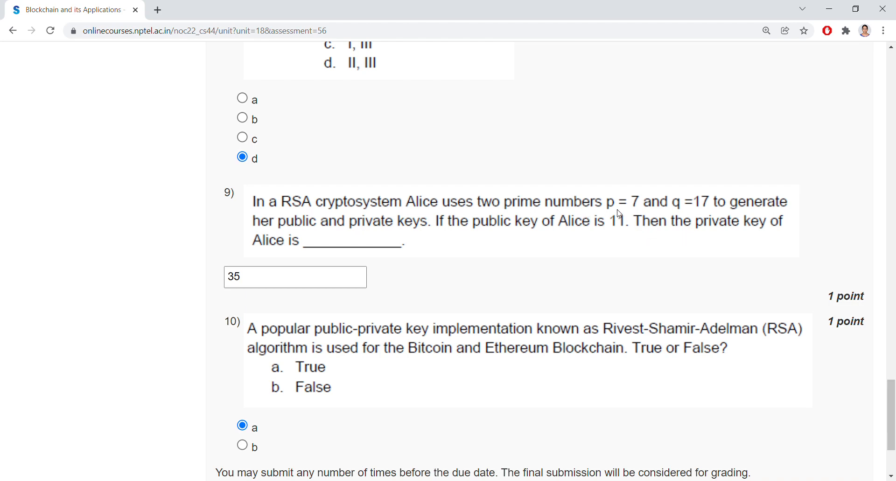
mouse_move(640, 215)
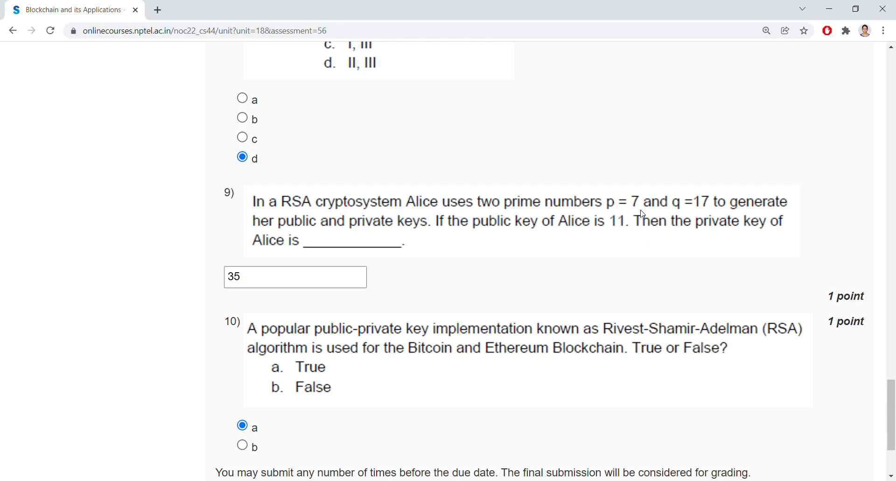
mouse_move(670, 214)
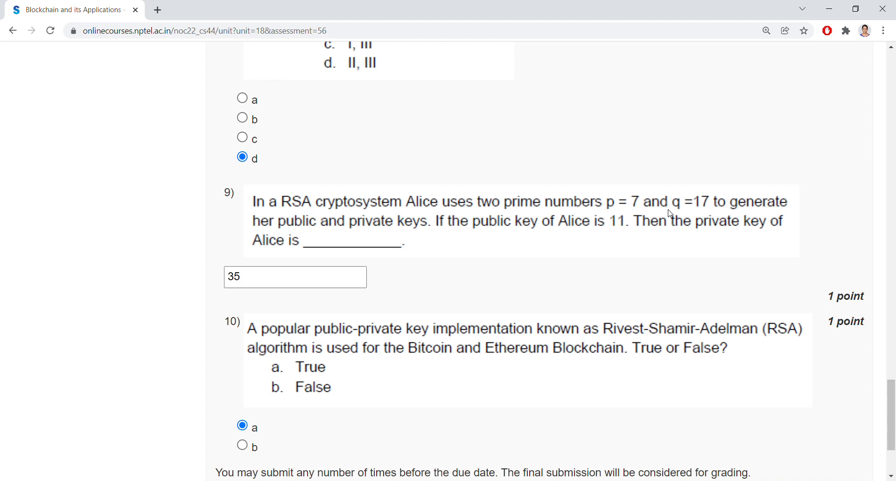
mouse_move(698, 218)
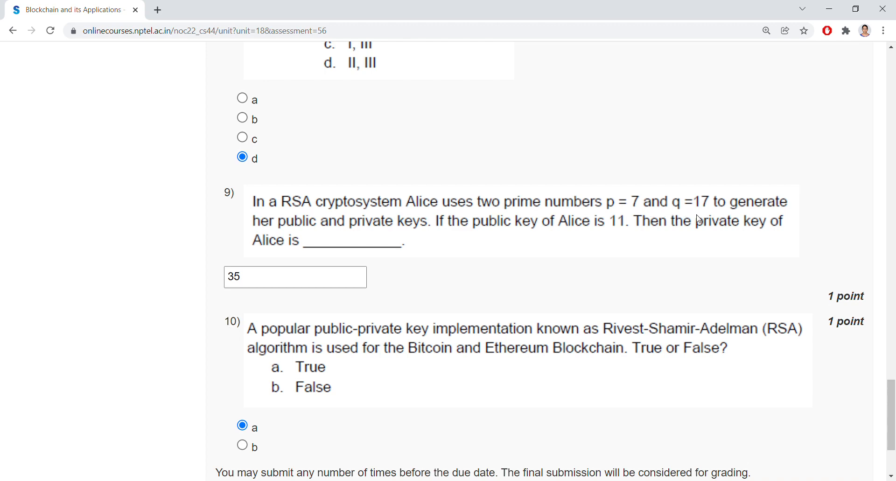
mouse_move(563, 249)
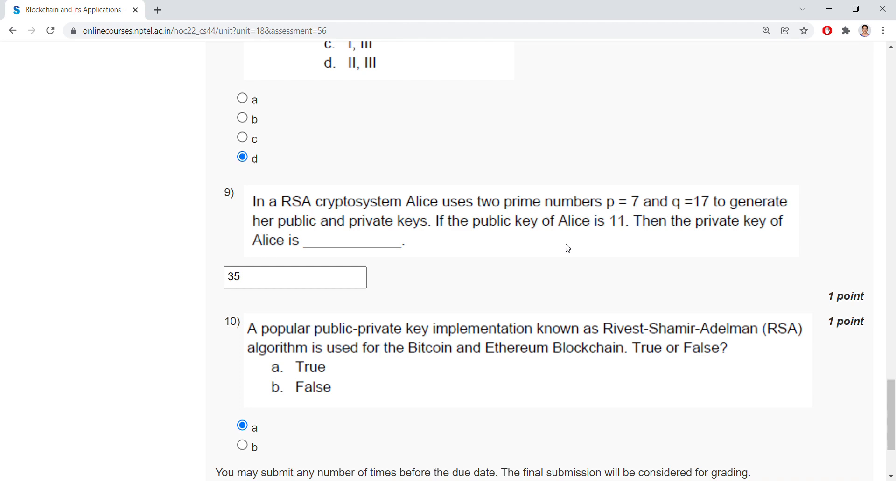
mouse_move(619, 235)
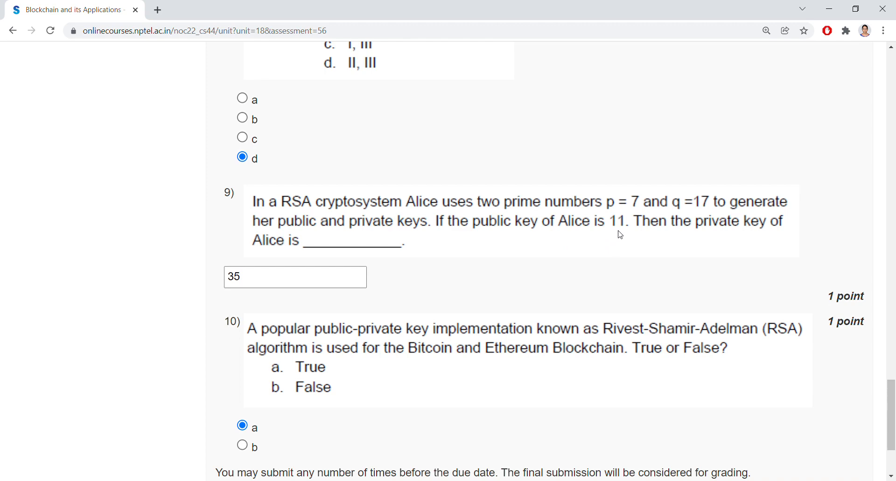
mouse_move(283, 250)
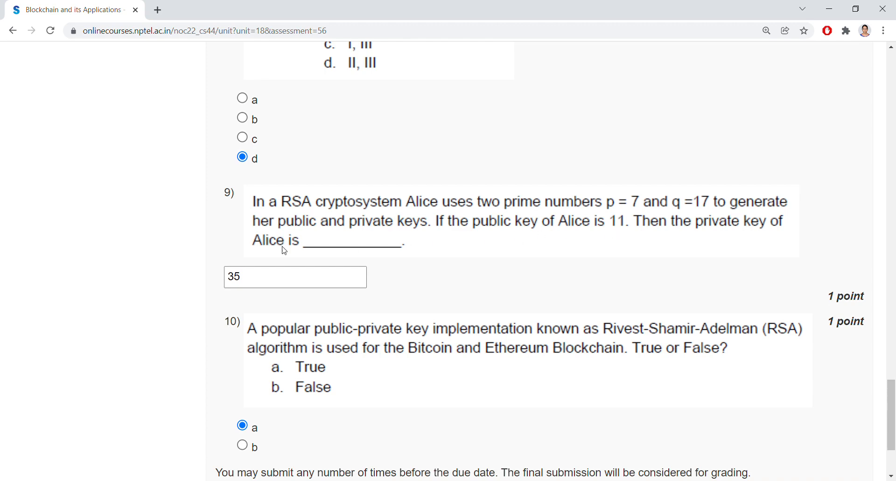
Step: Submit the Week 2 Assignment 2 answers for grading from the bottom of the page
scroll("down", 3)
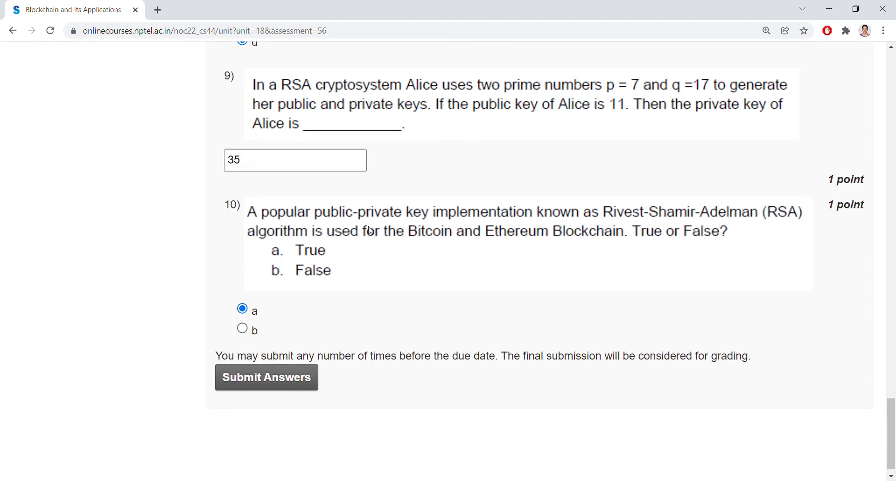
mouse_move(525, 227)
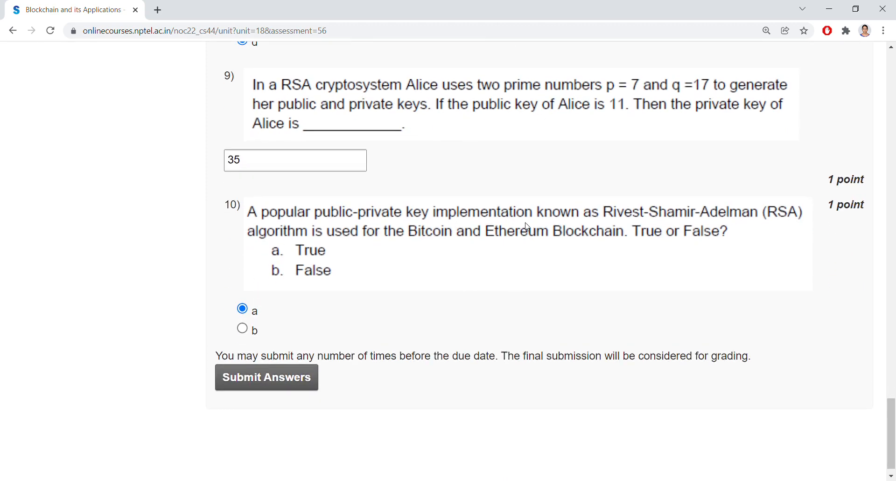
mouse_move(610, 225)
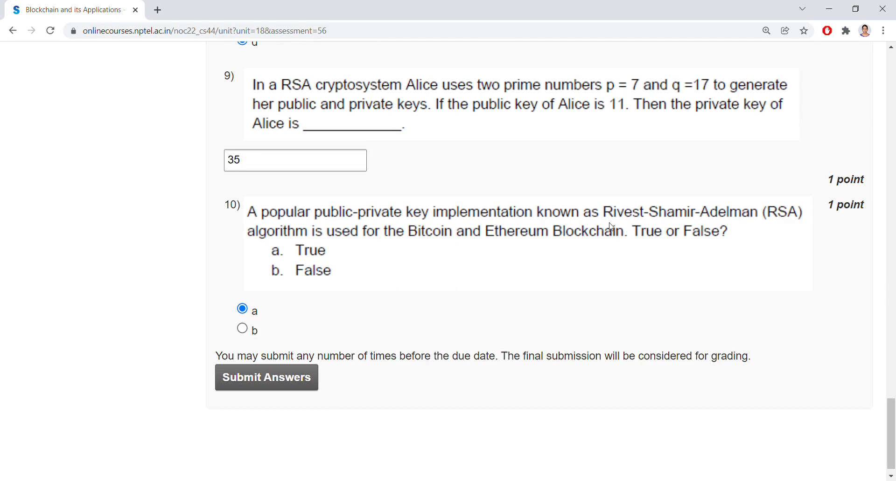
mouse_move(546, 246)
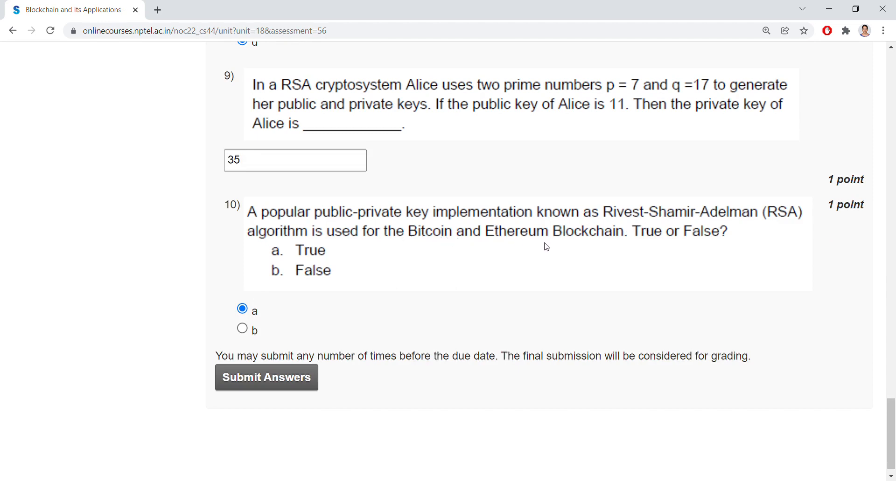
mouse_move(430, 287)
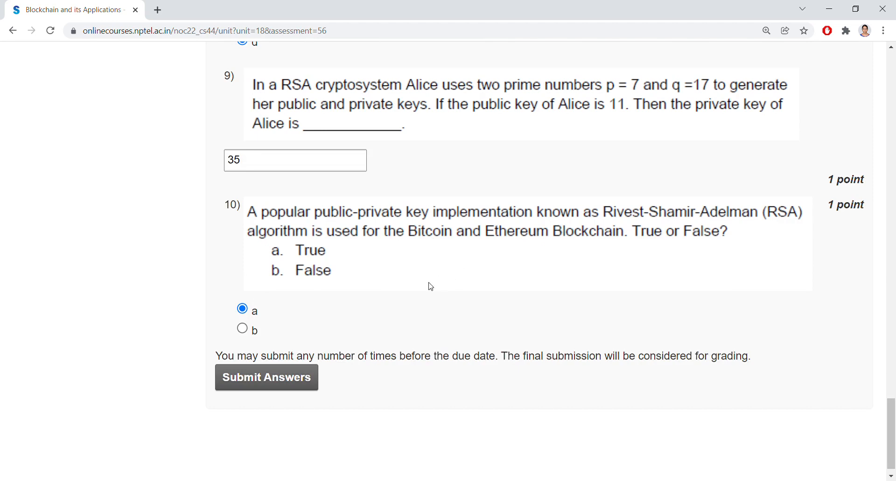
left_click(266, 378)
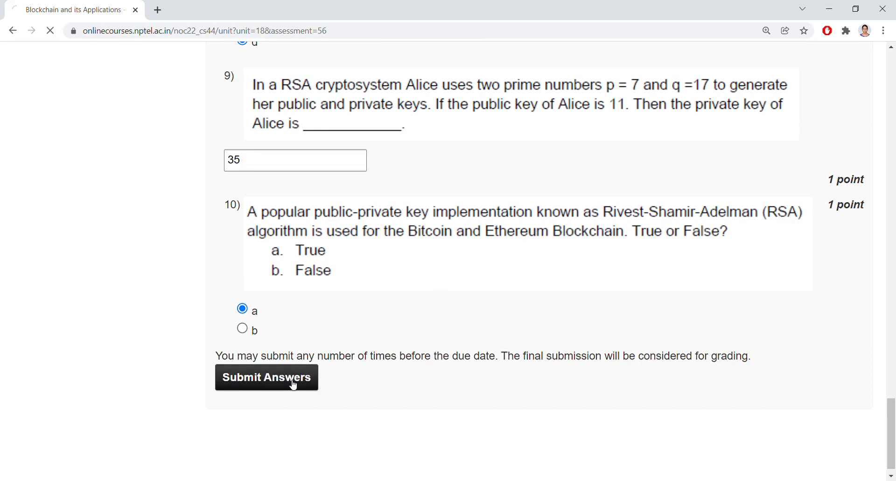
left_click(266, 378)
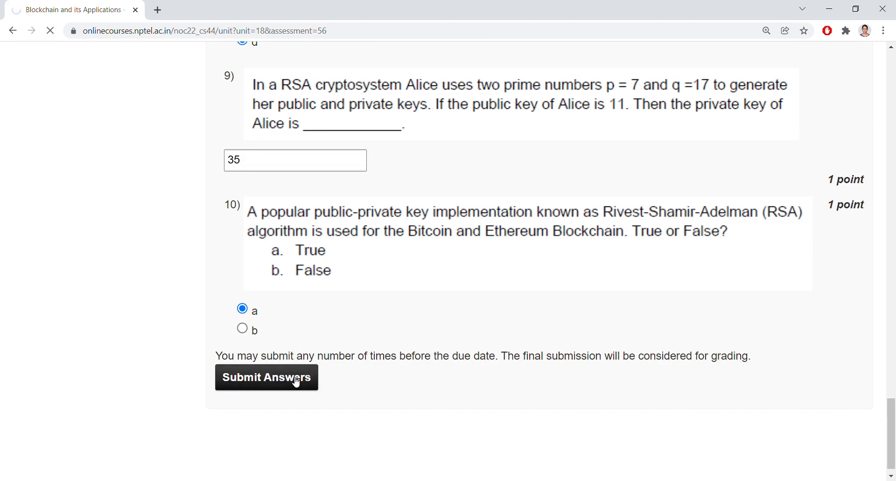
Step: After the 'Assessment submitted' banner, scroll down through all the saved answers
left_click(266, 378)
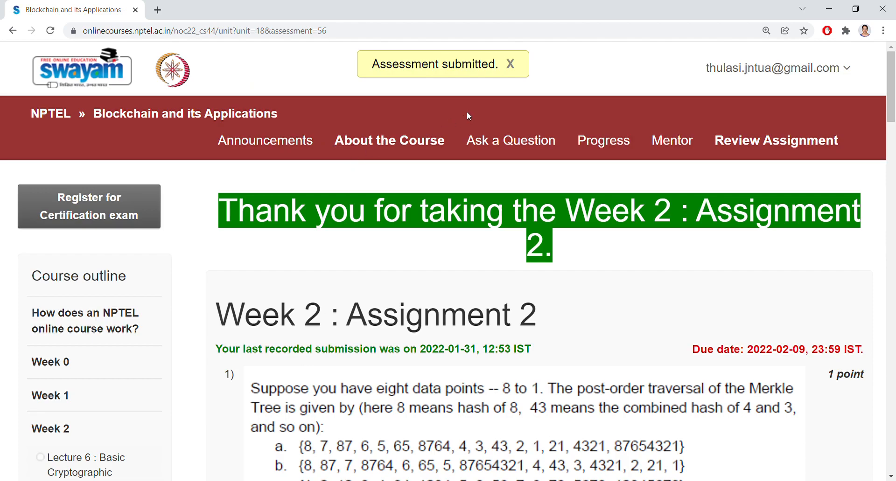
scroll("down", 3)
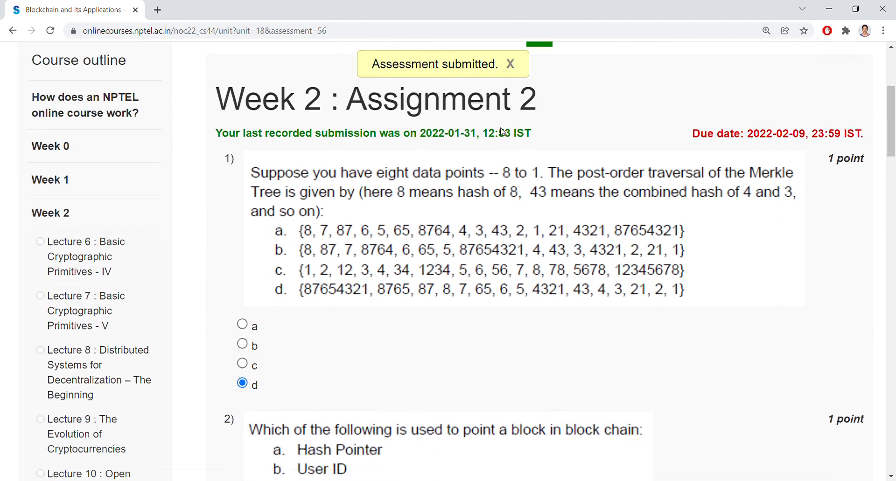
scroll("down", 3)
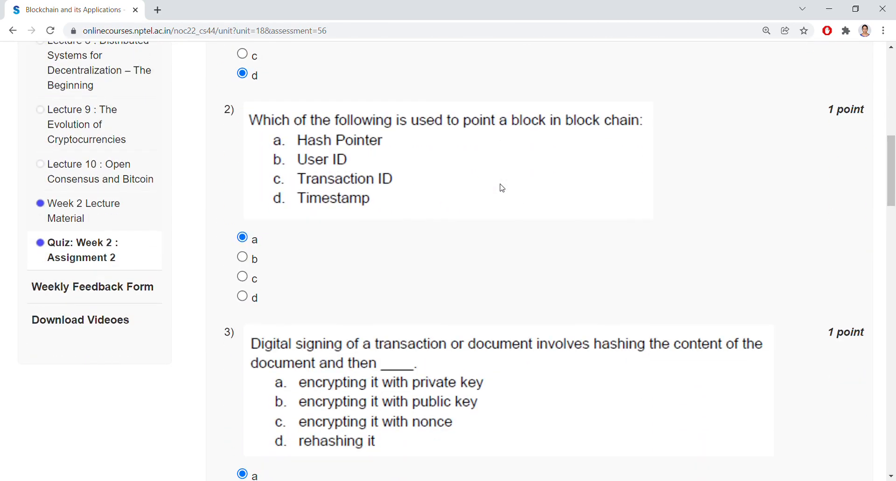
scroll("down", 3)
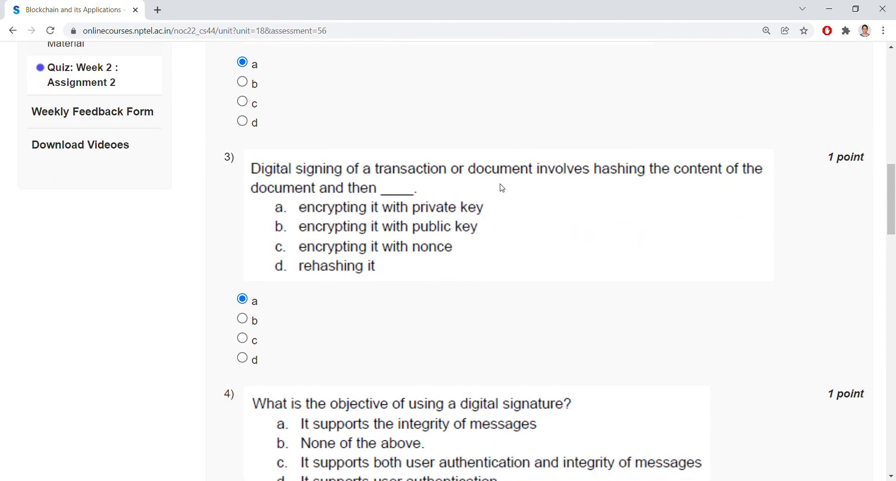
scroll("down", 3)
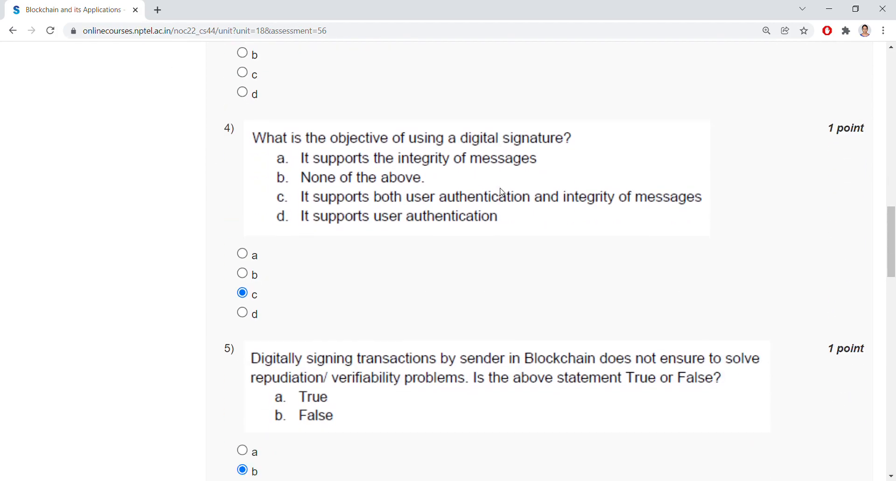
scroll("down", 3)
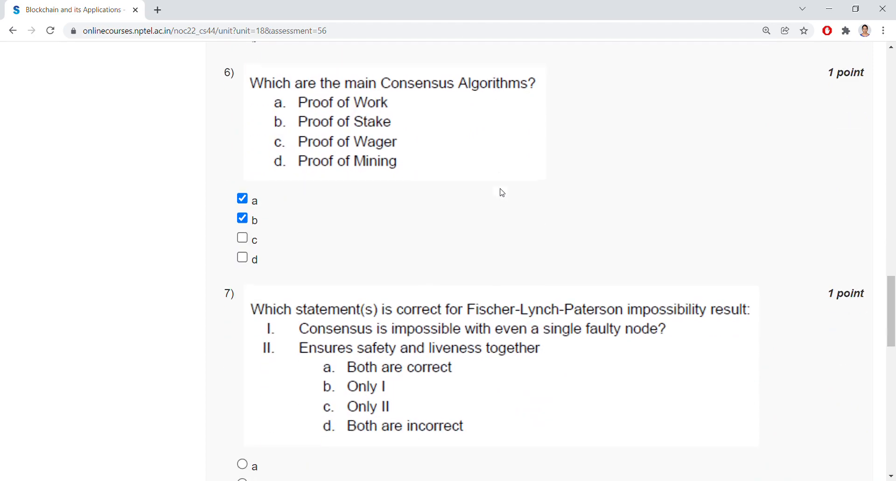
scroll("down", 3)
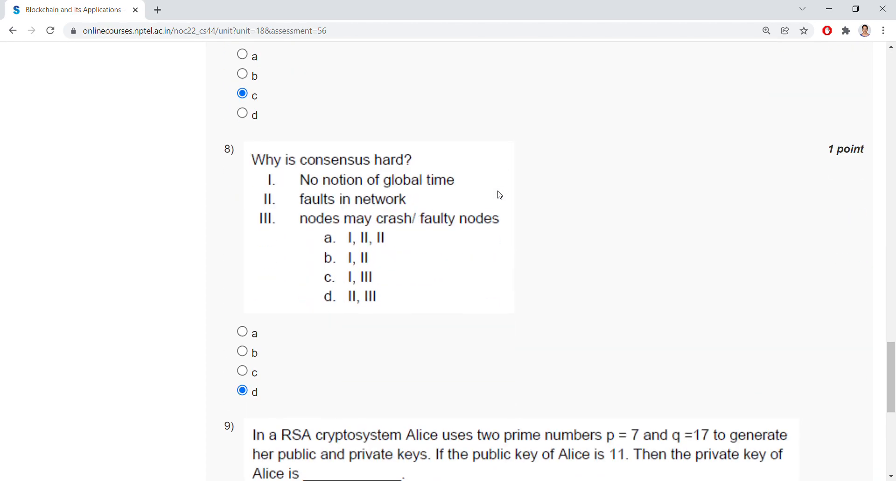
scroll("down", 3)
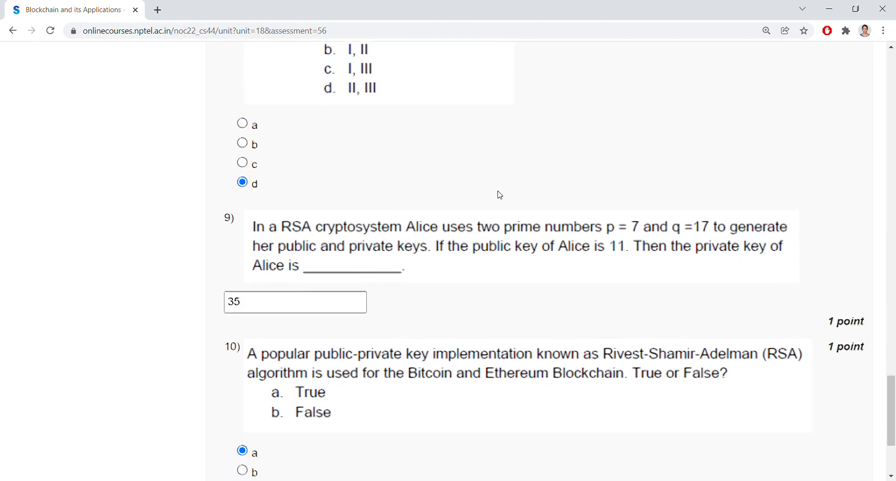
Step: Scroll back up to question 1 answered d and question 2 answered a
scroll("up", 3)
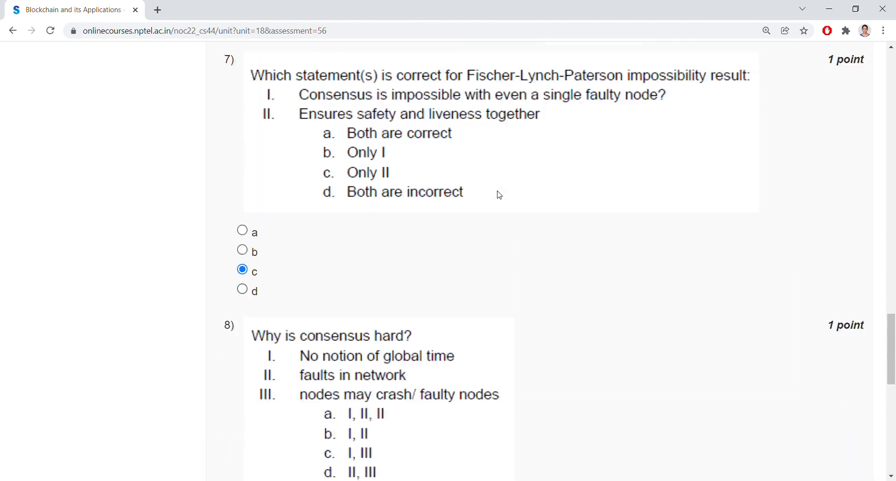
scroll("up", 3)
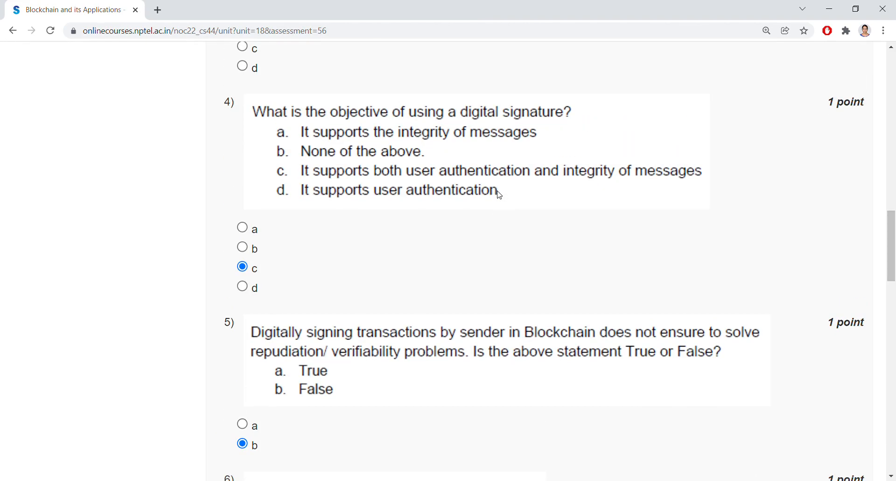
scroll("up", 3)
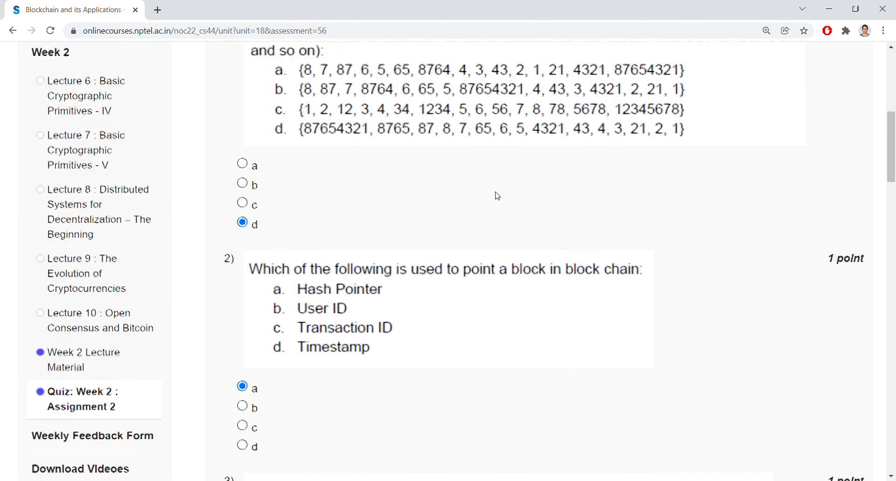